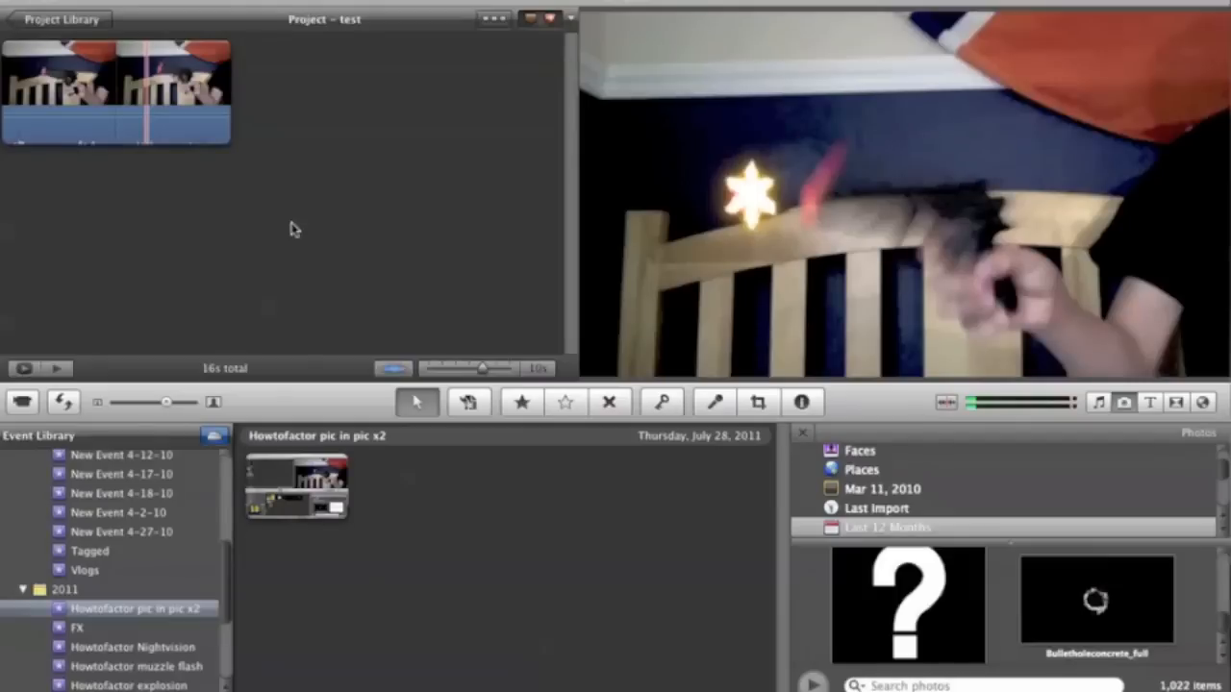
pyautogui.moveTo(29, 139)
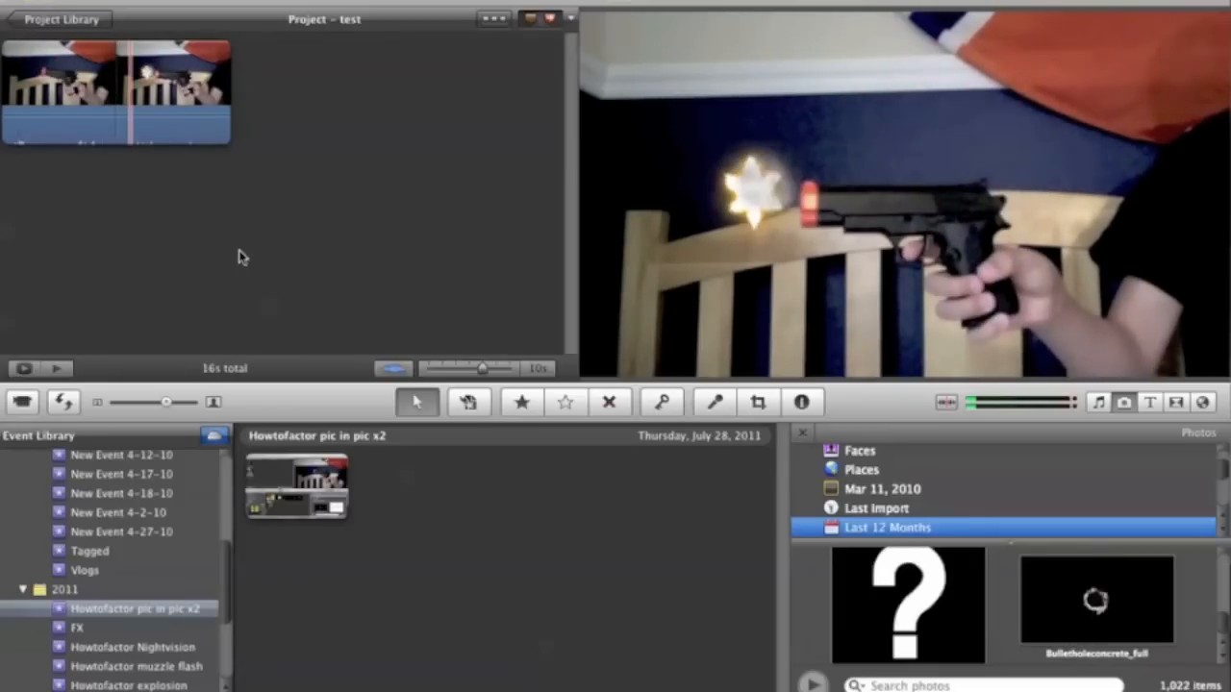
# Show the Last Import album in the iPhoto sidebar, revealing the single imported photo
pyautogui.click(77, 627)
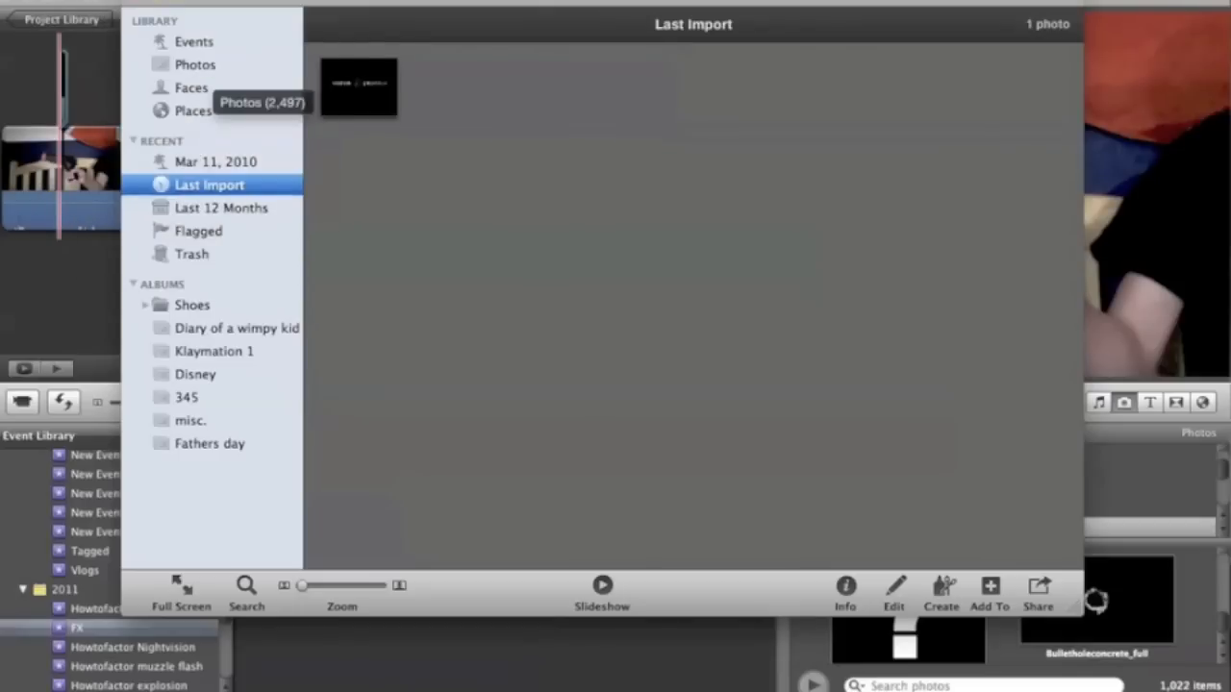
pyautogui.moveTo(534, 570)
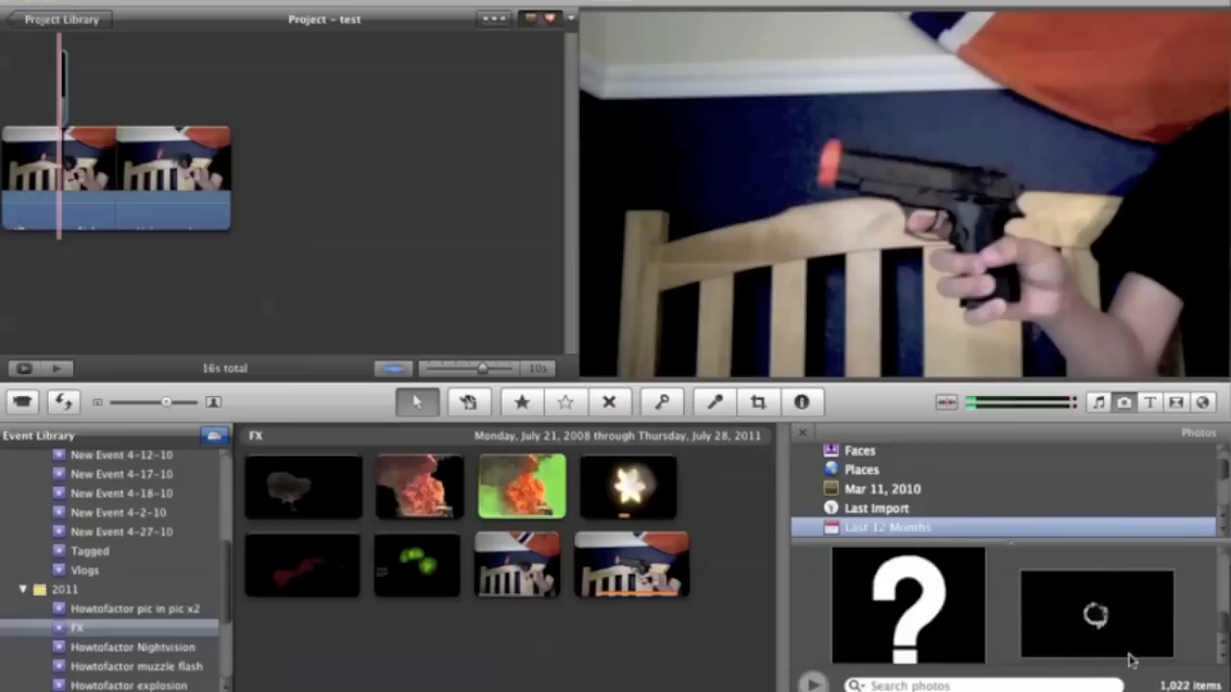
pyautogui.moveTo(1088, 631)
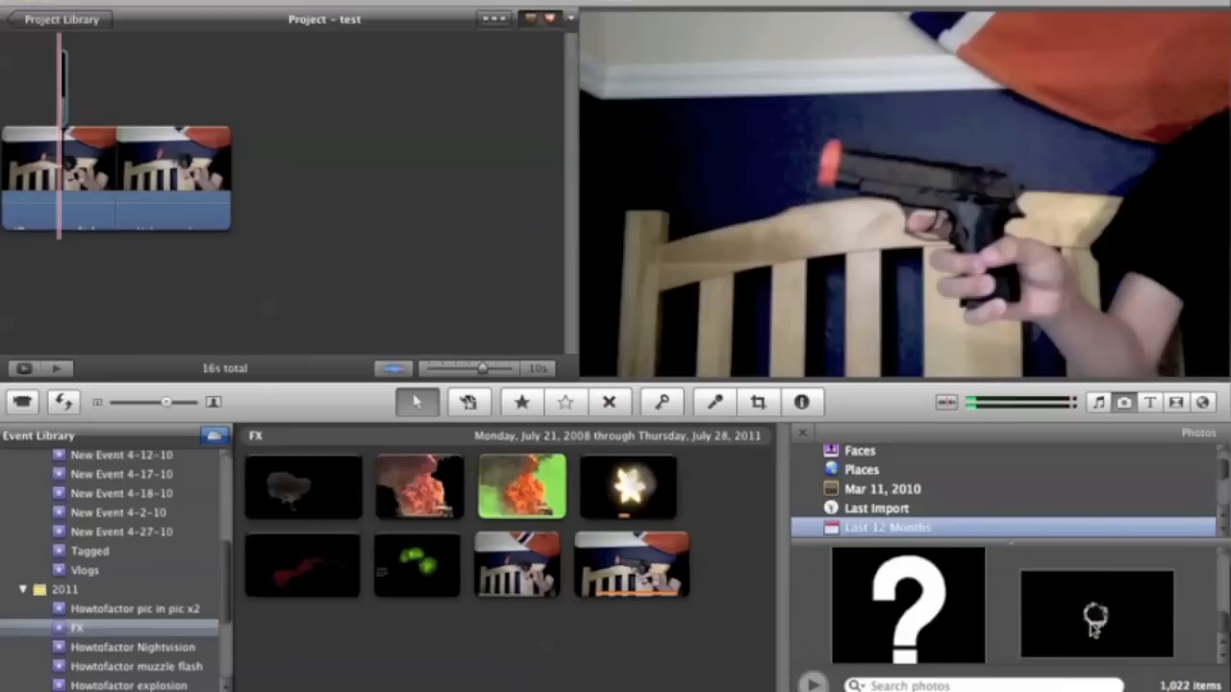
# Select the Bulletholeconcrete_full photo in the Photos browser so it previews in the viewer
pyautogui.click(1097, 615)
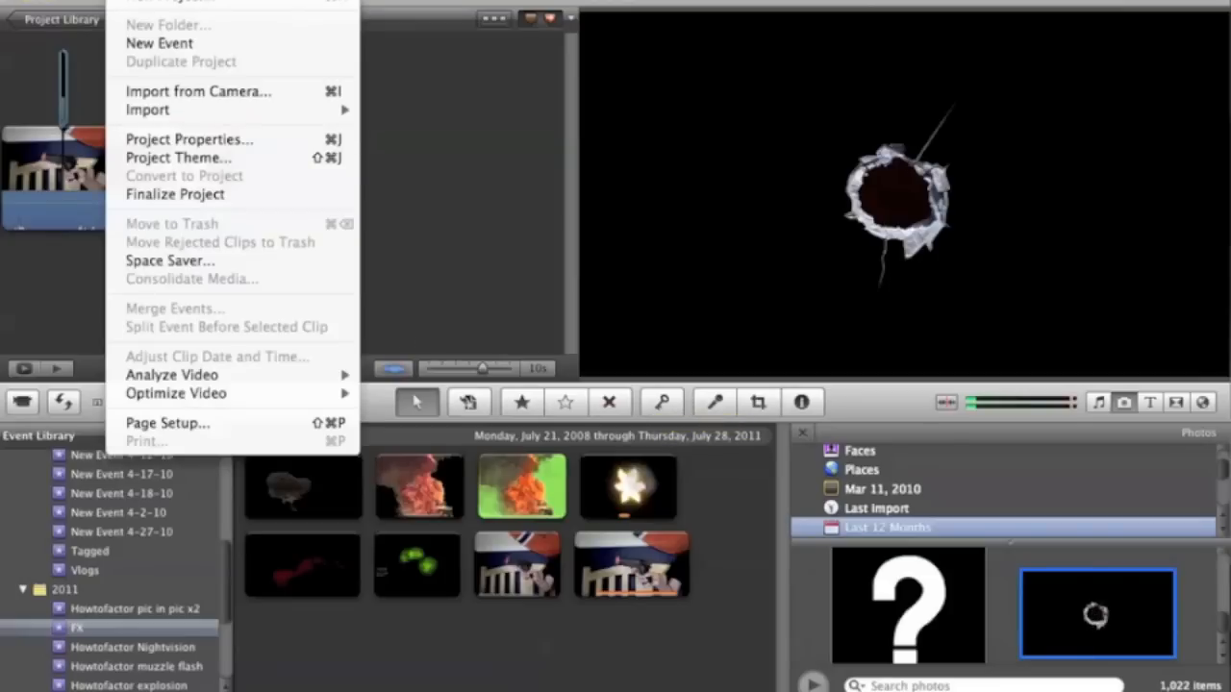
pyautogui.moveTo(147, 110)
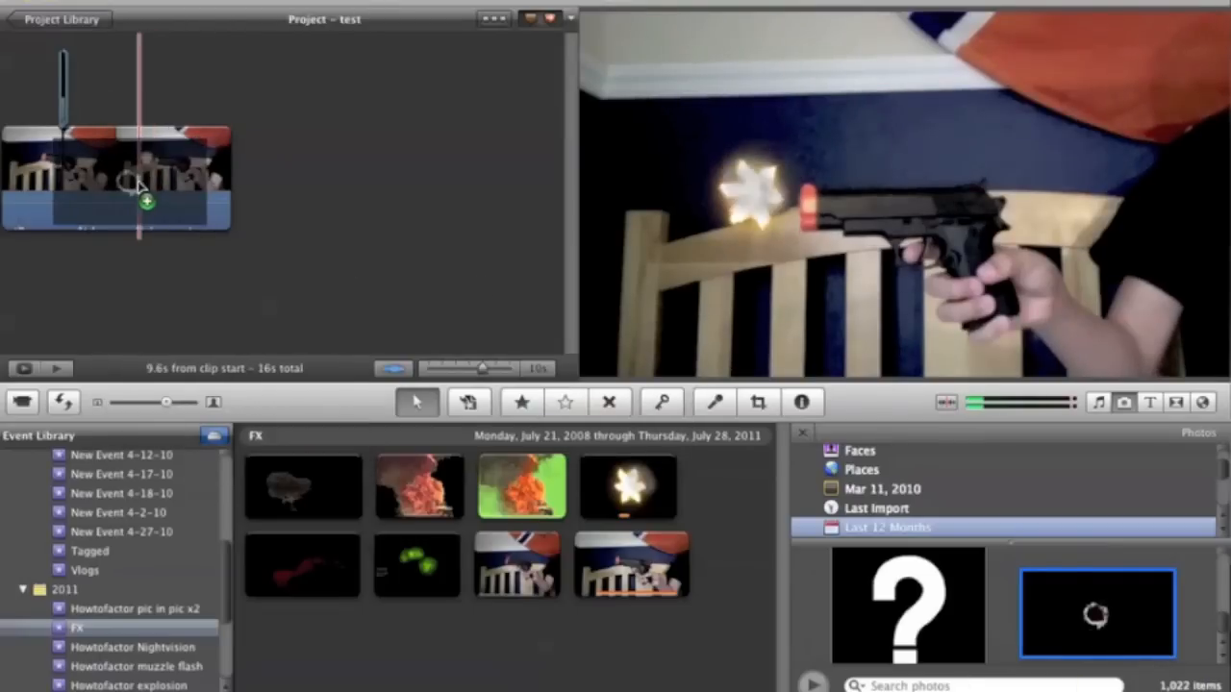
# Drop the bullet-hole photo onto the toy gun clip as a Picture in Picture overlay
pyautogui.click(144, 202)
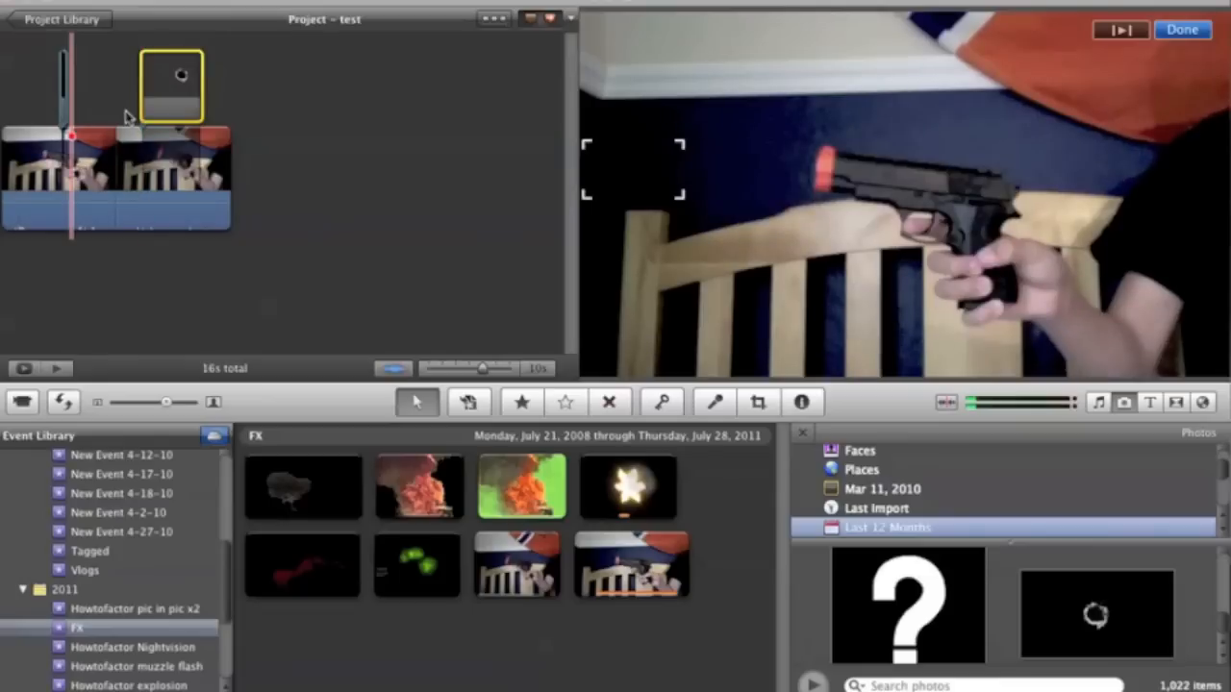
pyautogui.moveTo(134, 92)
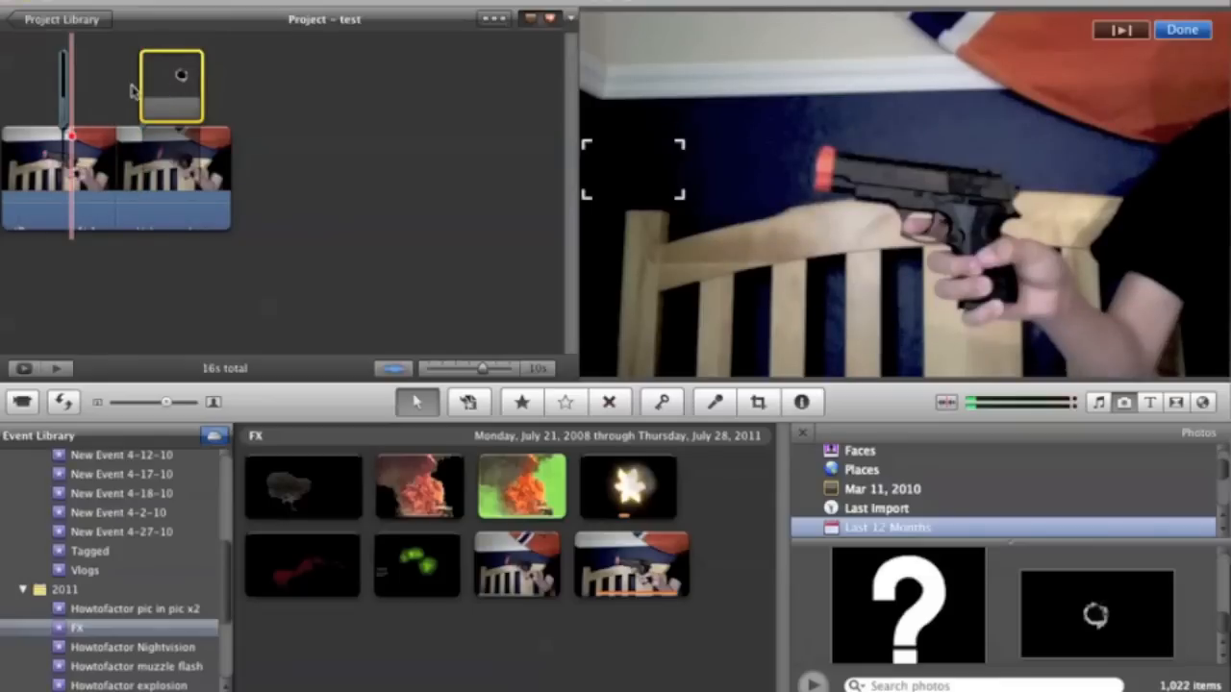